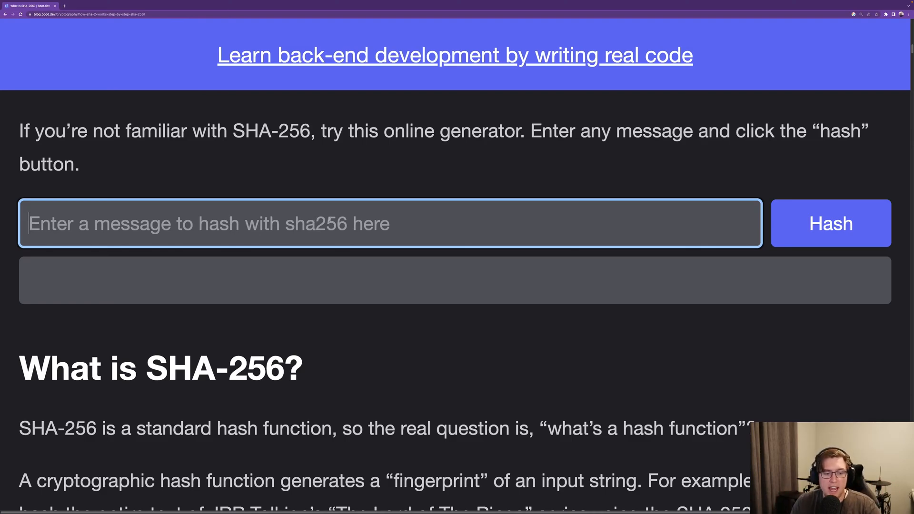
# Step: Hash 'hello world', producing b94d27b9934d3e08a52e52d7da7dabfac484efe37a5380ee9088f7ace2efcde9
pyautogui.write('hel')
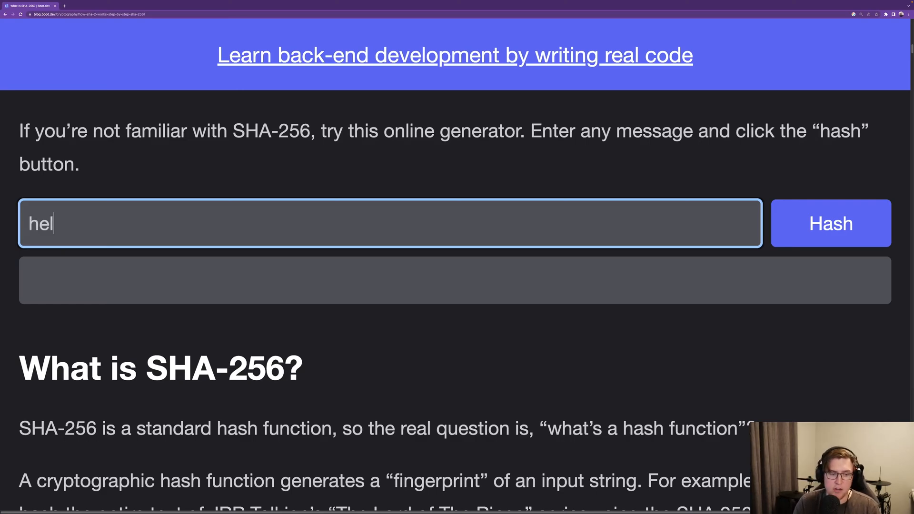
pyautogui.write('lo world')
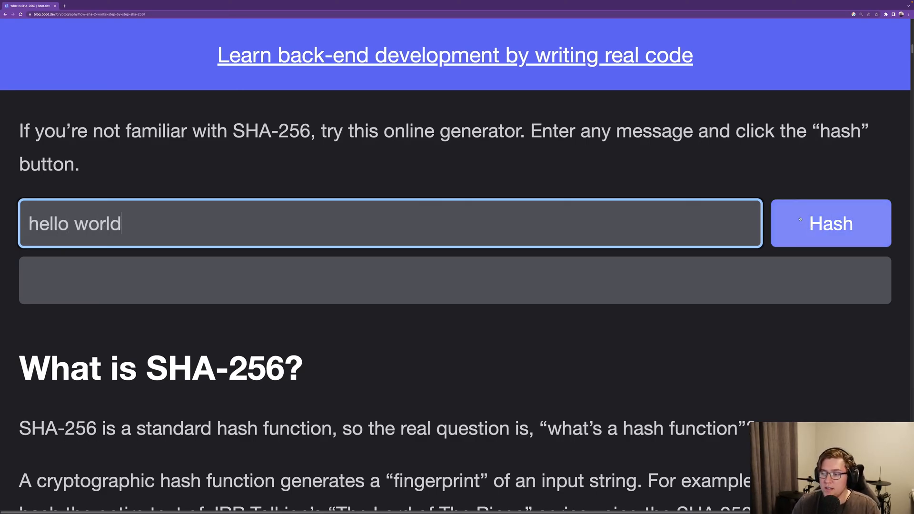
pyautogui.click(830, 223)
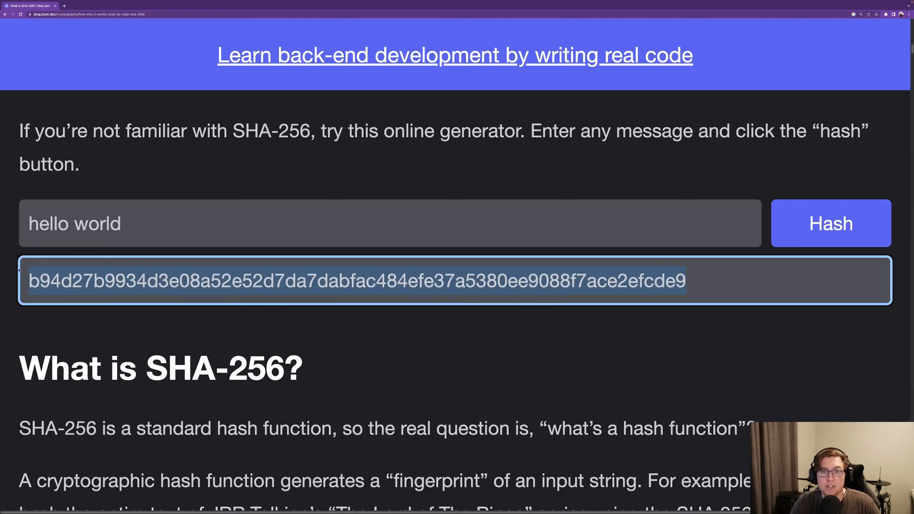
pyautogui.scroll(3)
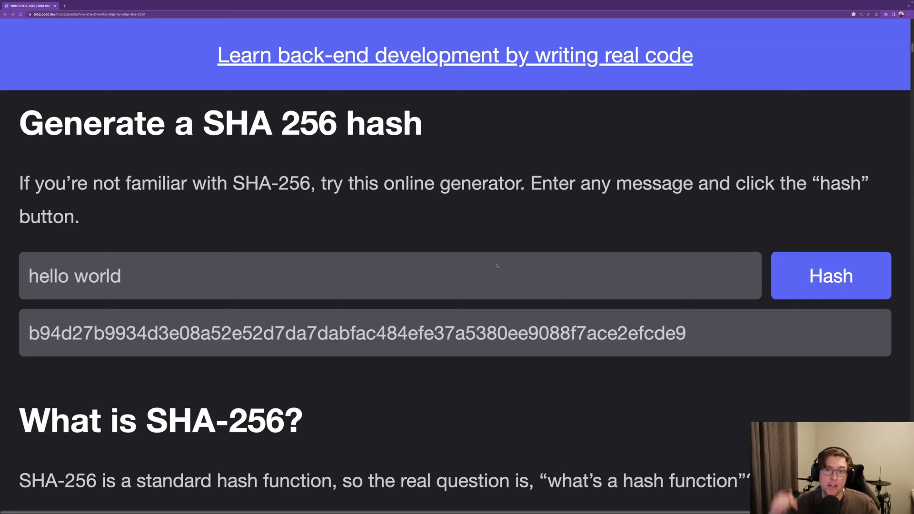
pyautogui.moveTo(158, 251)
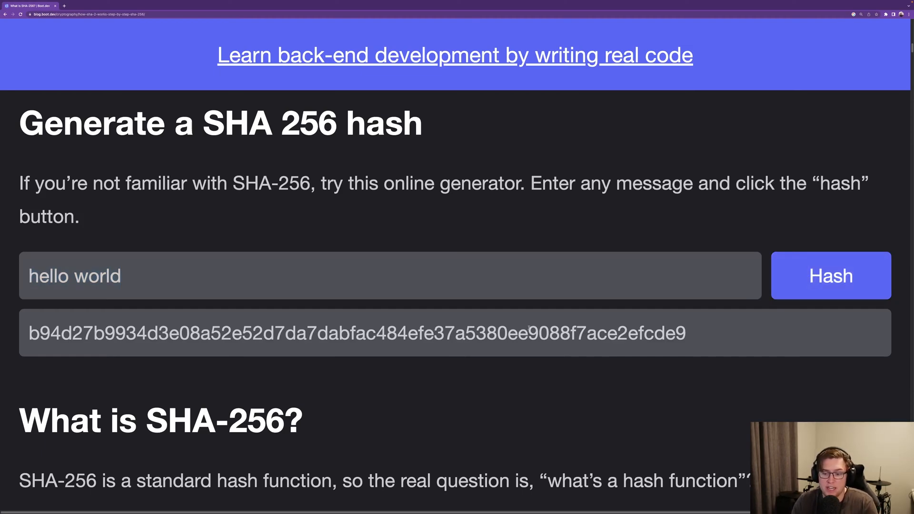
# Step: Change the message to 'hello worlds' and hash it
pyautogui.click(350, 276)
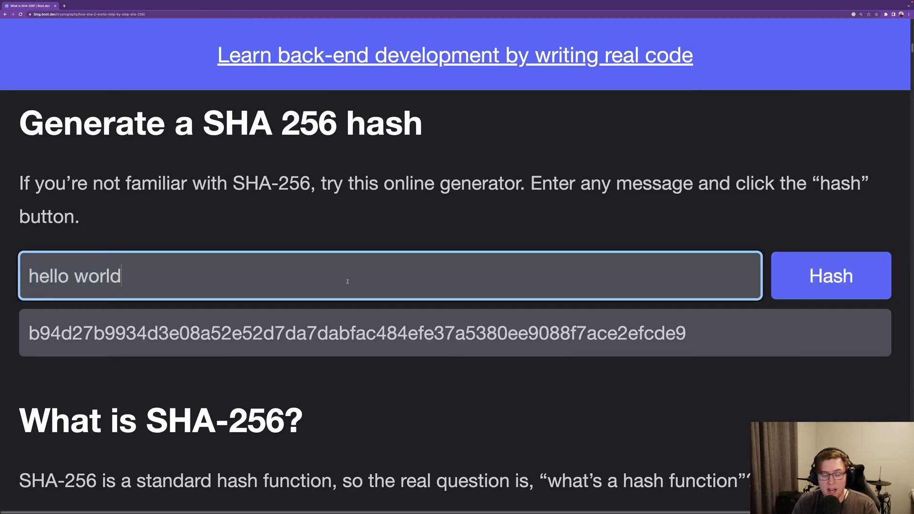
pyautogui.write('s')
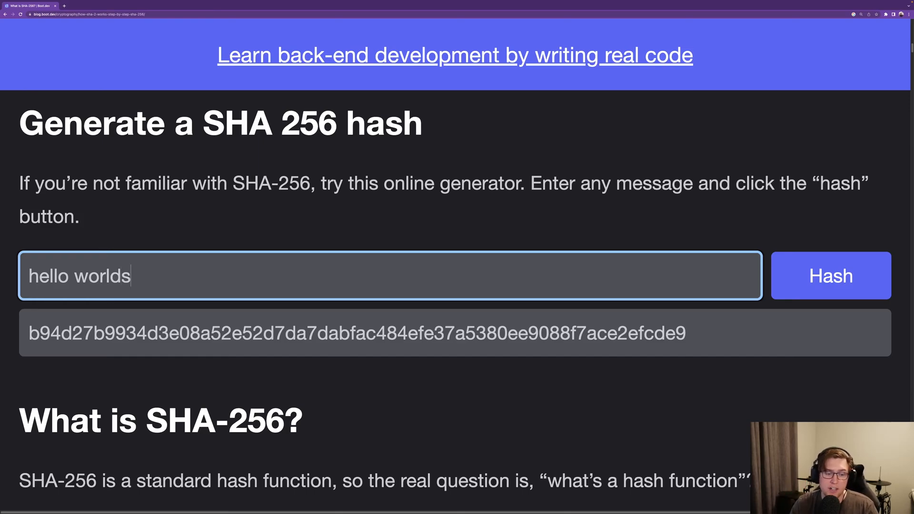
pyautogui.click(830, 275)
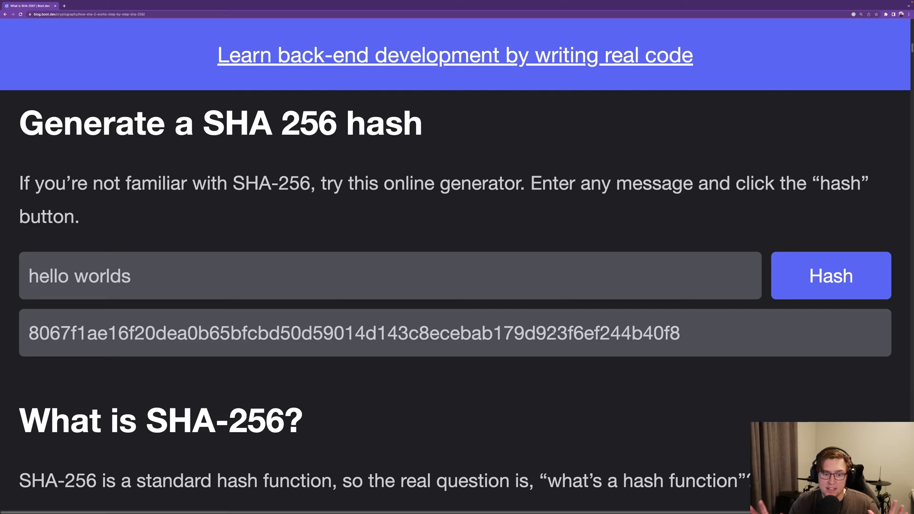
# Step: Re-hash 'hello worlds' to compare, showing hash 8067f1ae…244b40f8
pyautogui.click(210, 275)
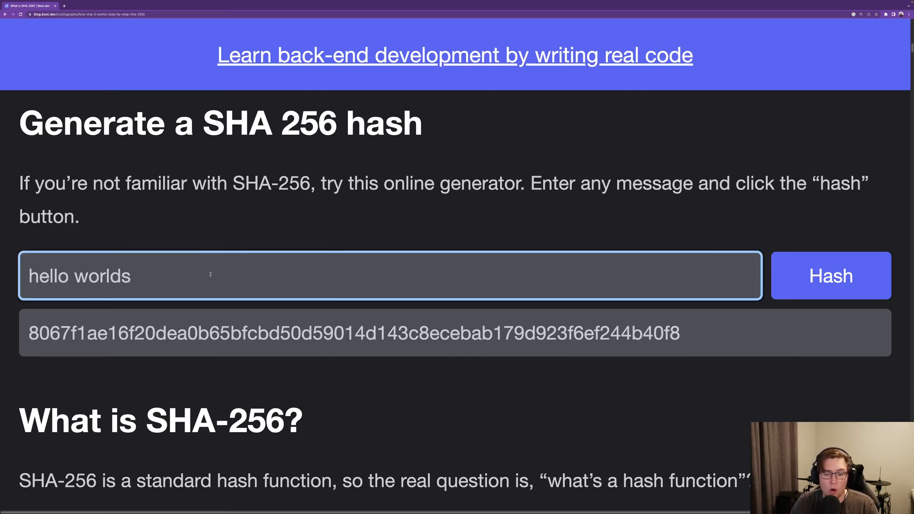
pyautogui.click(830, 276)
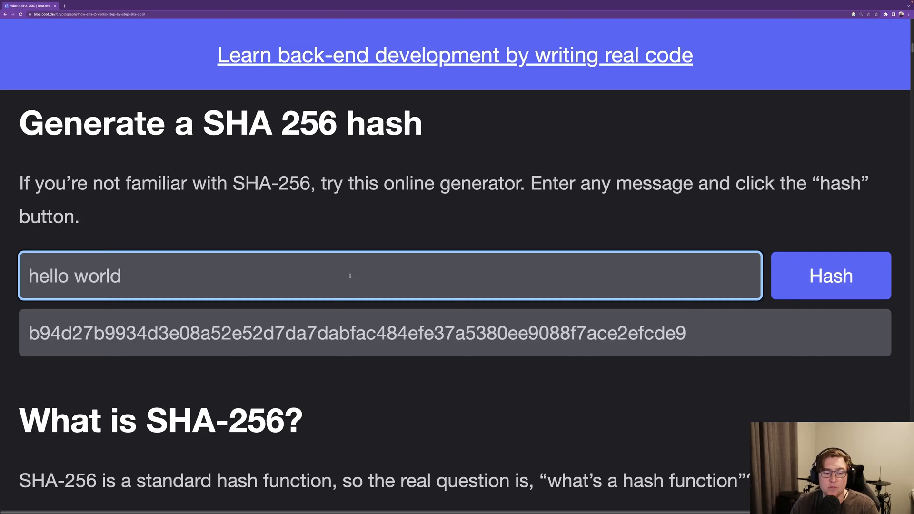
pyautogui.click(830, 276)
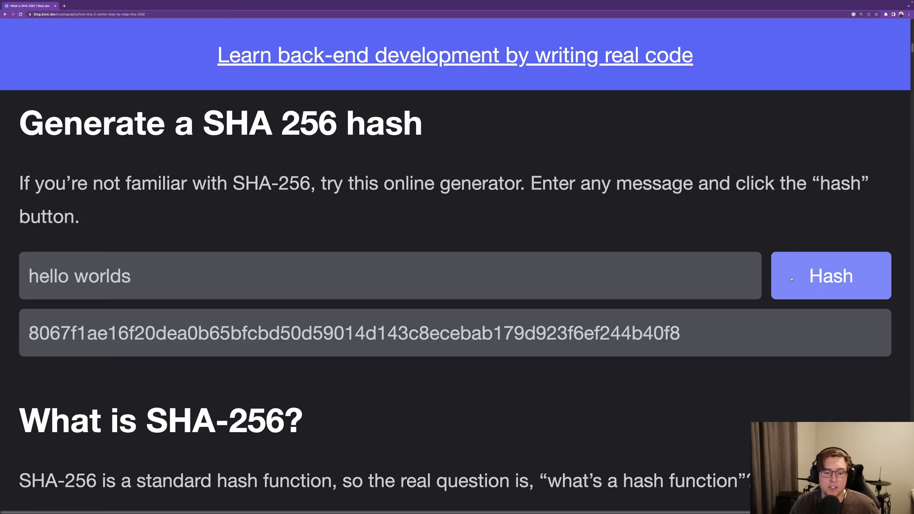
pyautogui.moveTo(851, 275)
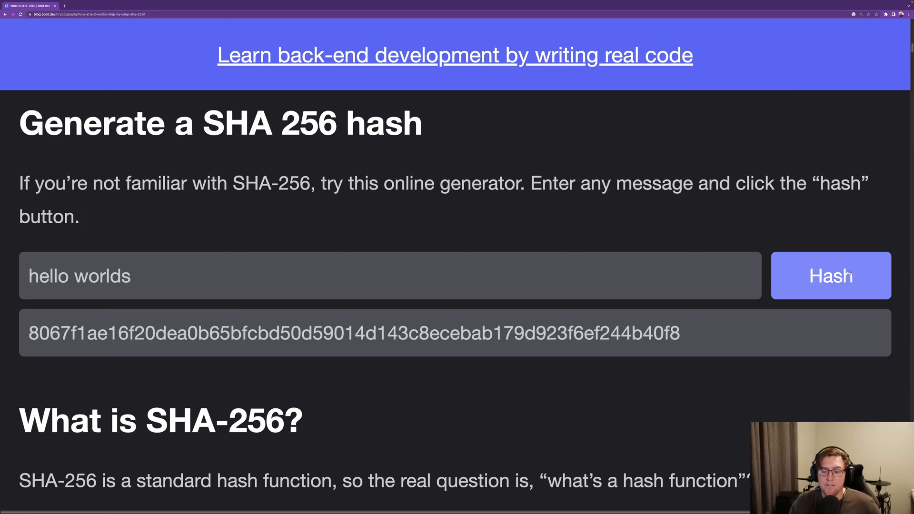